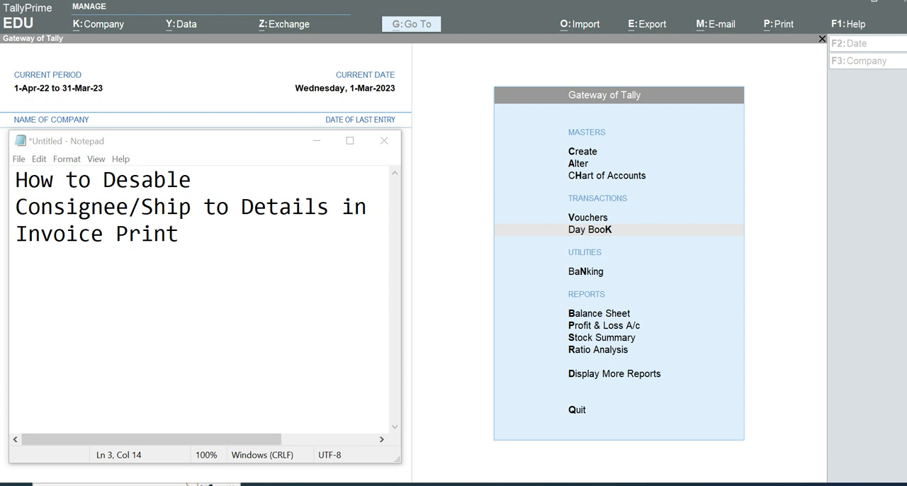
# - Open the print screen for sales voucher No. 4 as a Tax Invoice to Microsoft Print to PDF
pyautogui.click(589, 229)
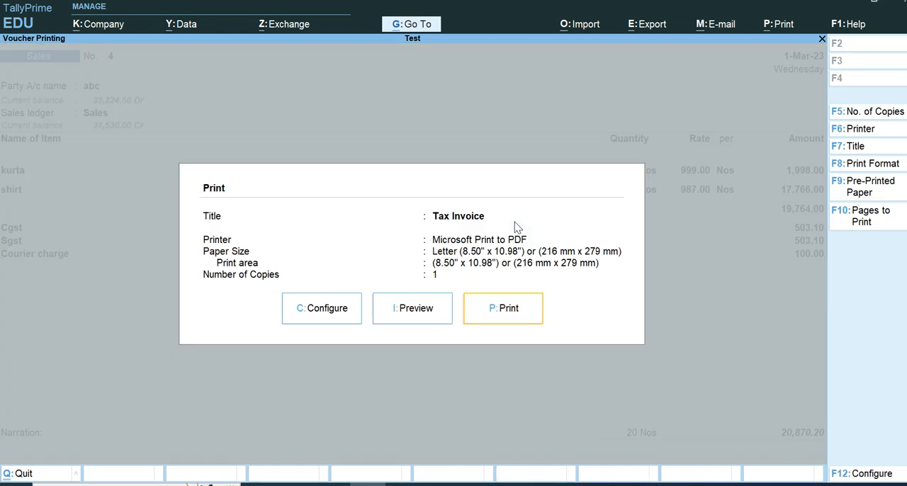
# - Preview the Tax Invoice and zoom in on the empty Consignee (Ship to) section
pyautogui.click(411, 307)
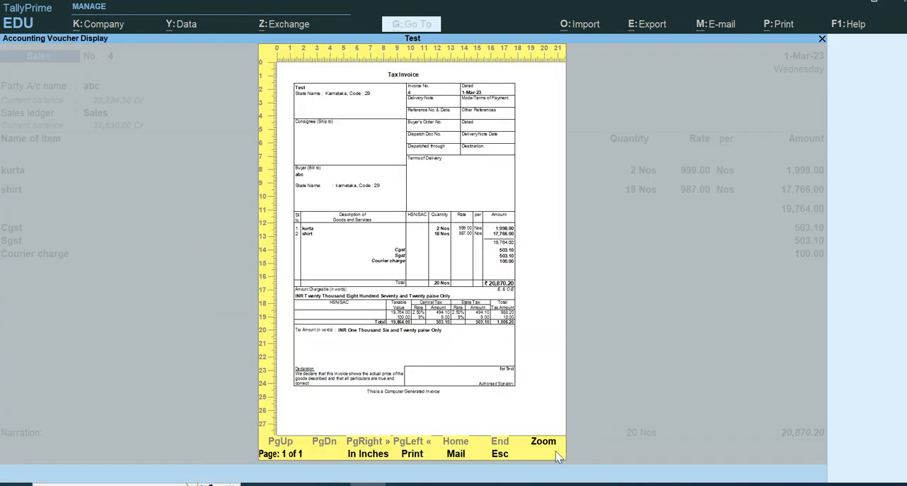
pyautogui.click(543, 441)
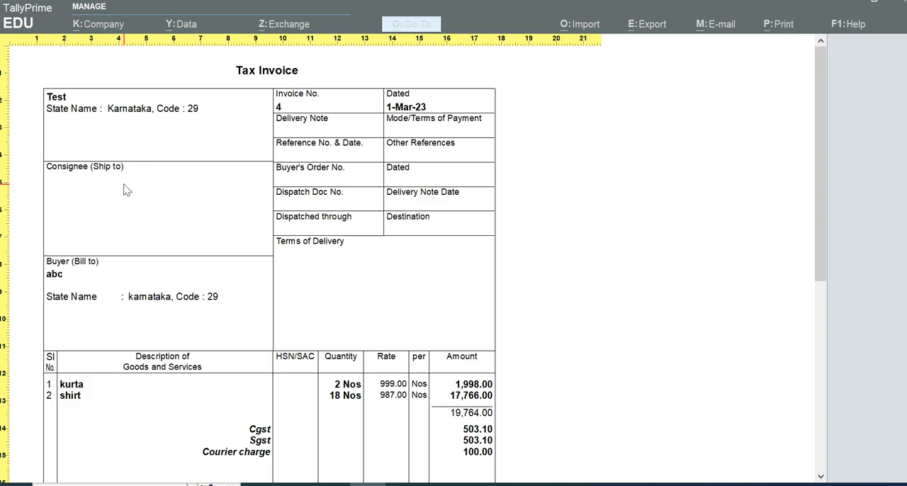
pyautogui.moveTo(116, 283)
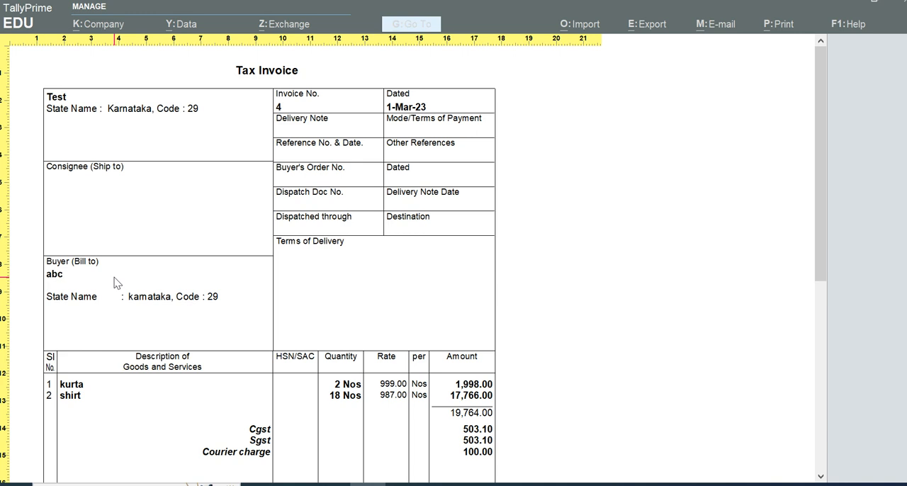
pyautogui.moveTo(127, 290)
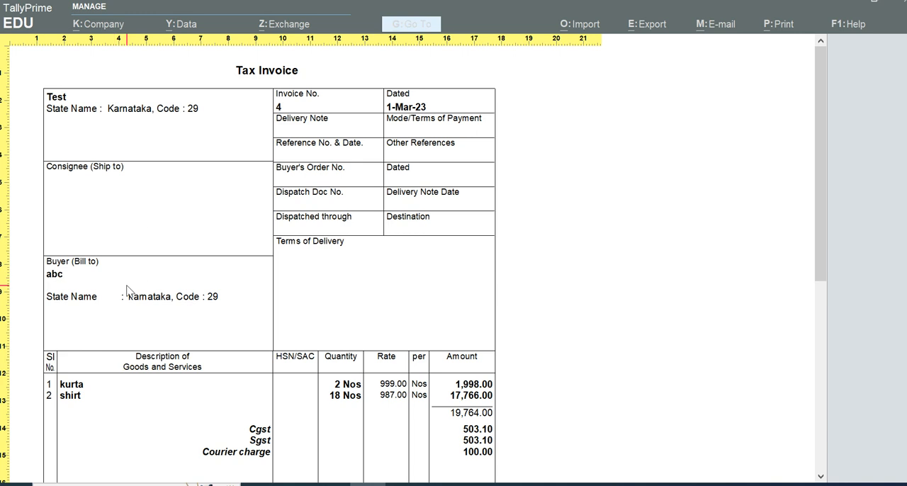
# - Set 'Show Consignee details' to No in Print Configuration, then return to print options
pyautogui.click(777, 23)
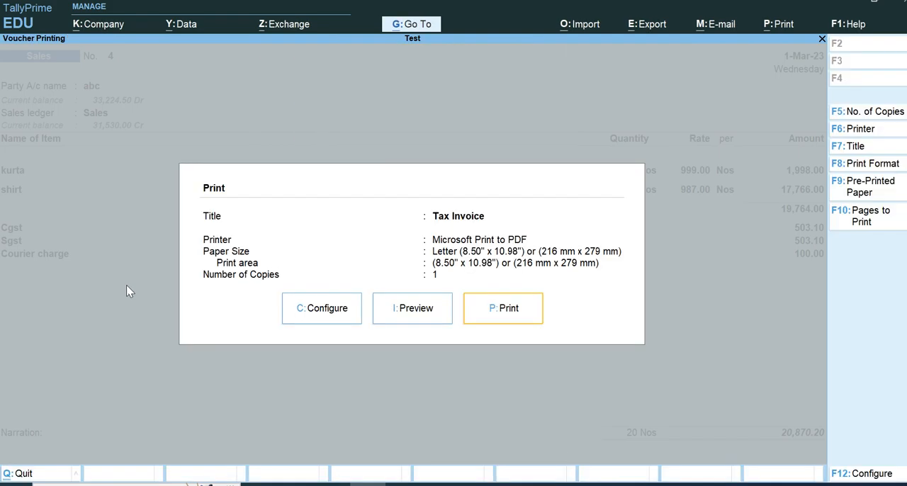
pyautogui.moveTo(332, 321)
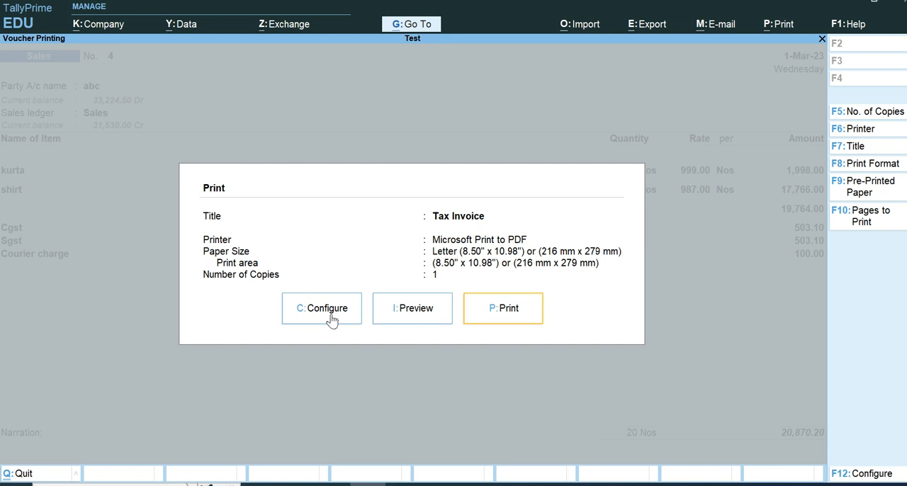
pyautogui.click(321, 308)
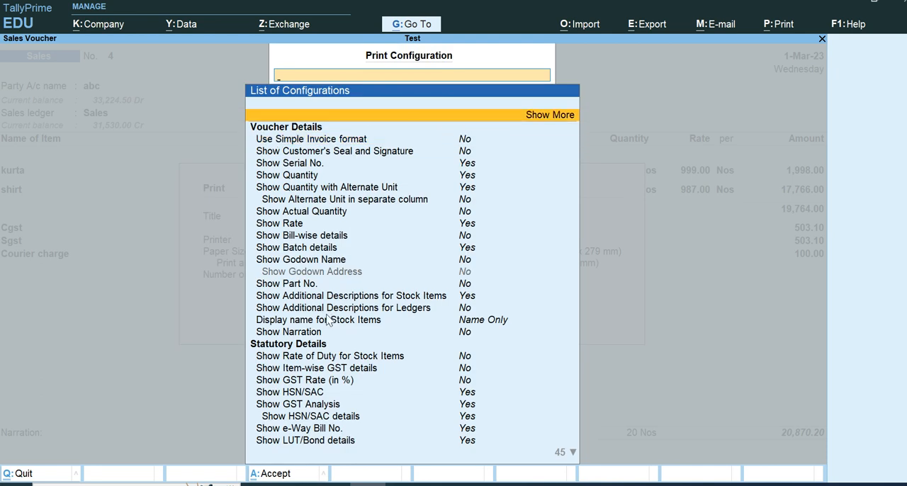
pyautogui.click(550, 115)
pyautogui.write('Consi')
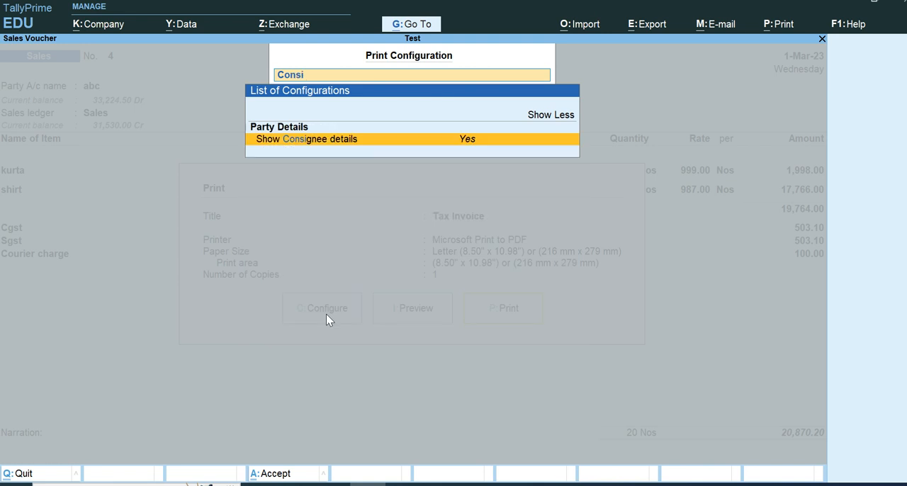
pyautogui.click(550, 114)
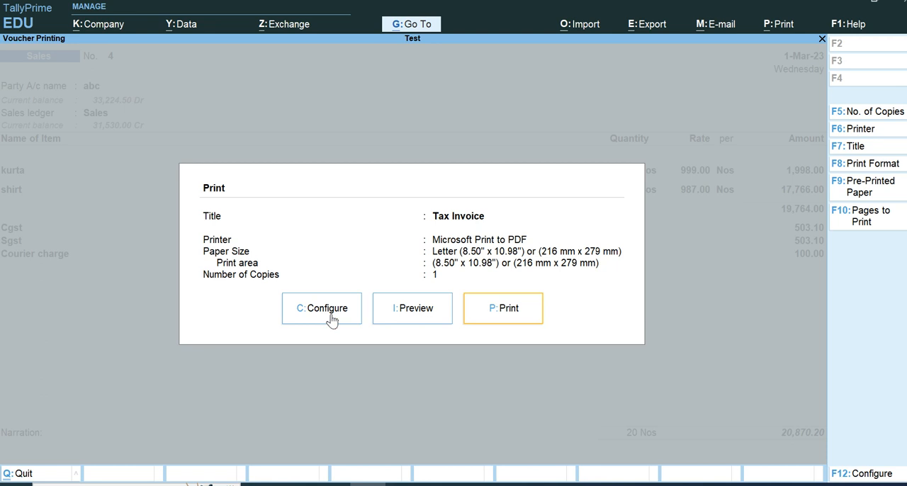
# - Preview and zoom the invoice to confirm the Consignee section is gone, then zoom back out
pyautogui.click(321, 308)
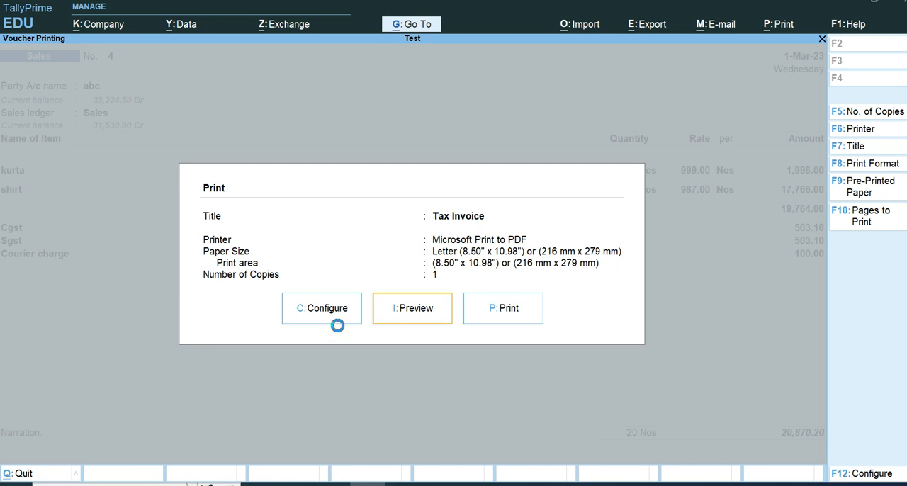
pyautogui.click(411, 307)
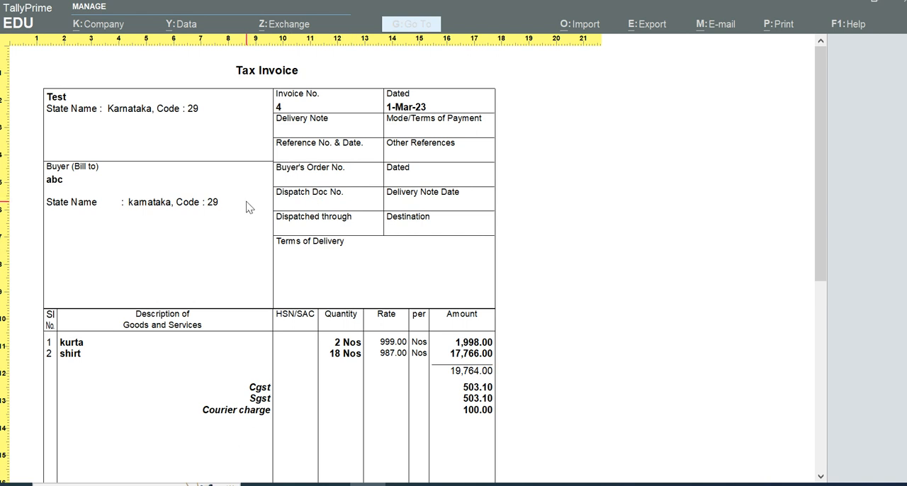
pyautogui.moveTo(408, 265)
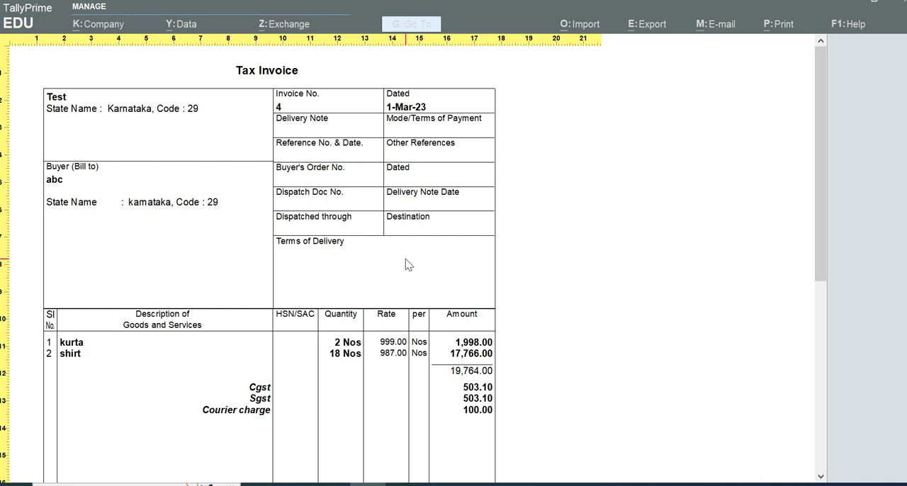
pyautogui.click(777, 23)
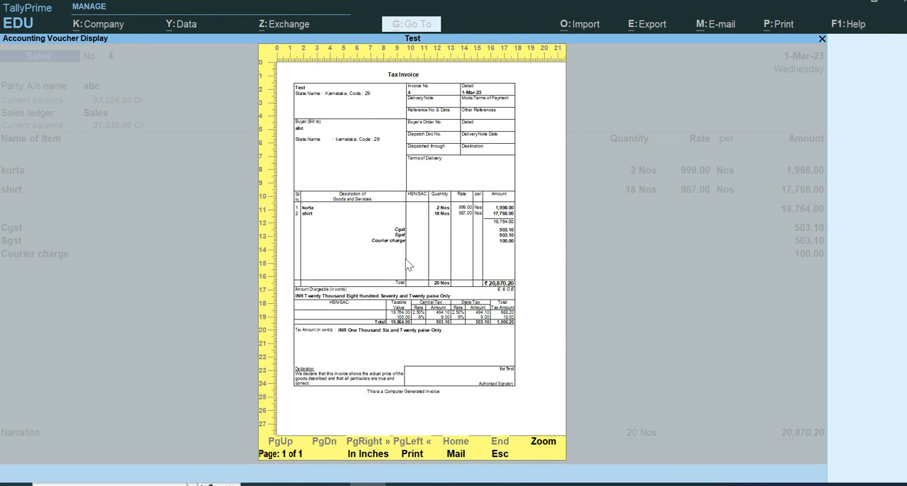